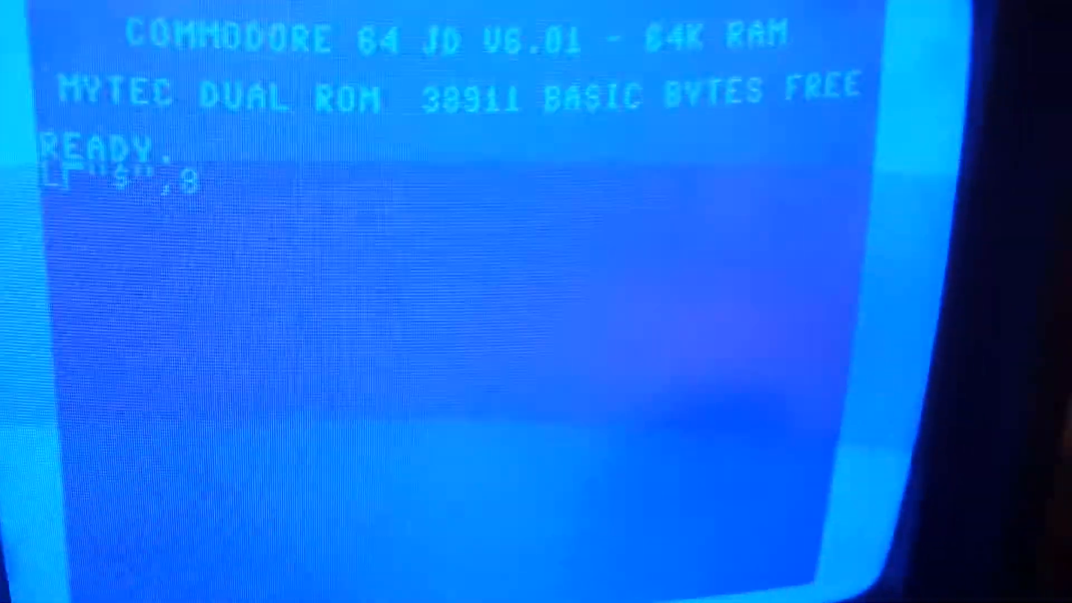
Run LOAD"$",9 to load the disk directory from drive 9
key(Return)
text(OPEN4,4:CMD4)
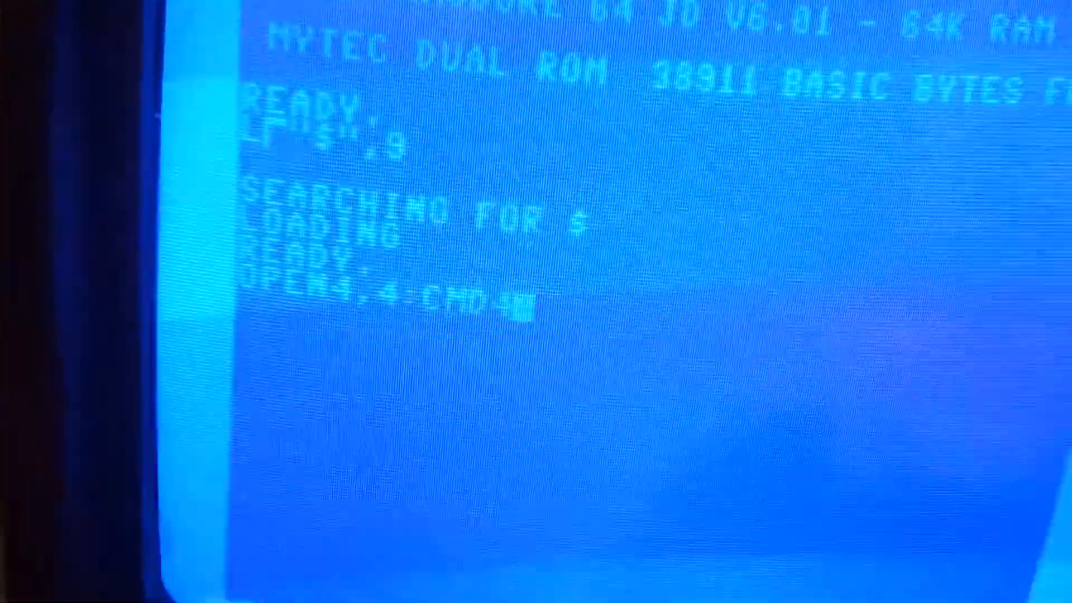
Append LIST to OPEN4,4:CMD4 so the directory listing goes to printer channel 4
text(LI)
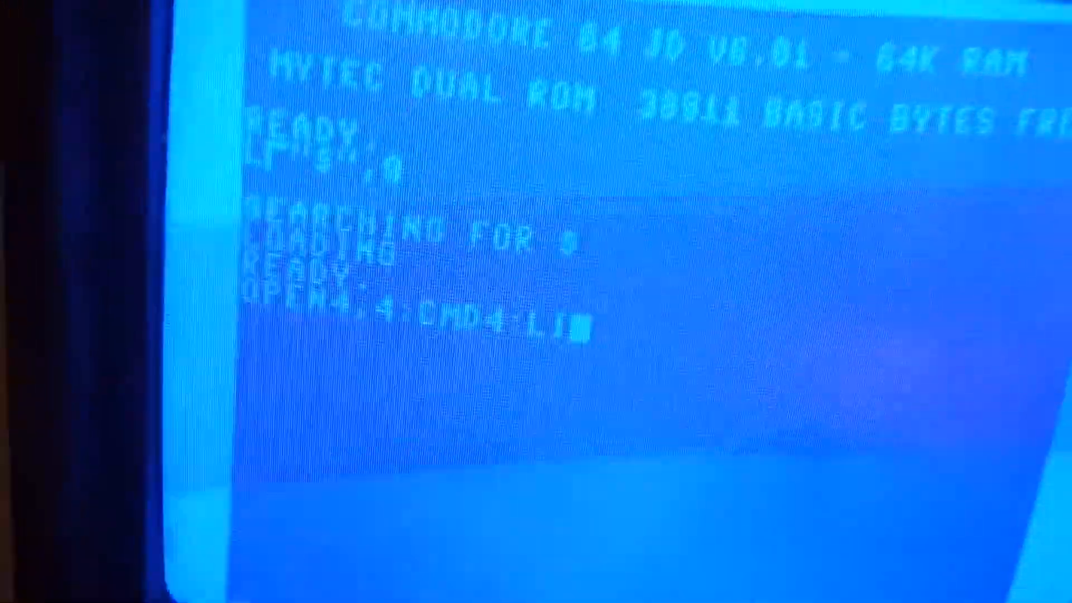